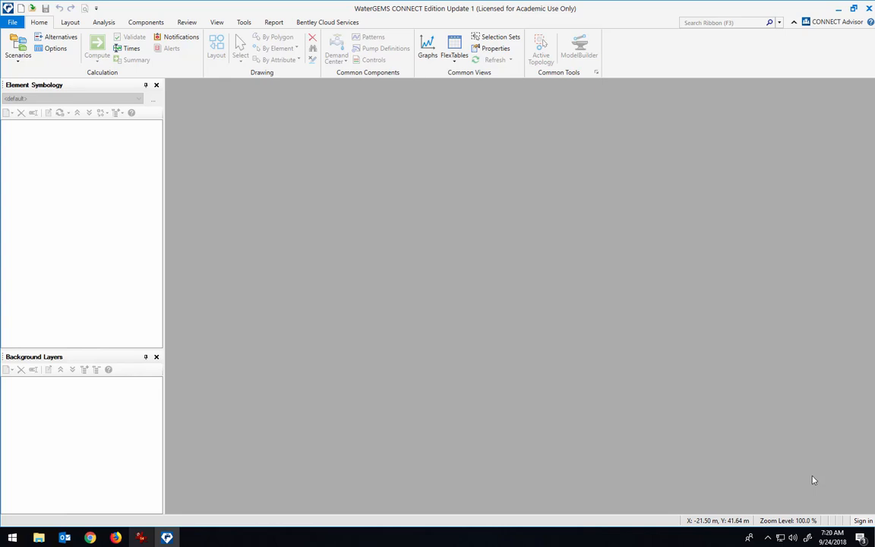
{"action": "mouse_move", "coordinate": [397, 240]}
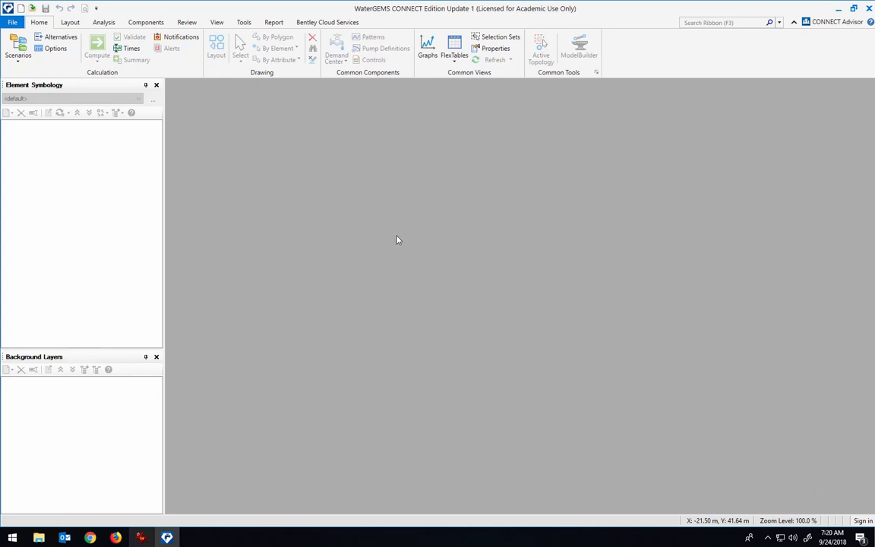
{"action": "mouse_move", "coordinate": [212, 152]}
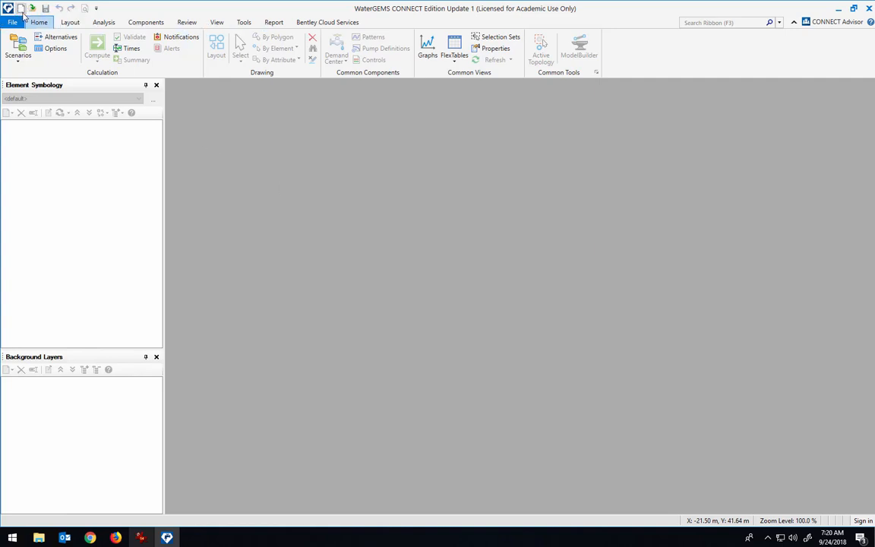
Create a new blank hydraulic model named Untitled1.wtg.
{"action": "left_click", "coordinate": [21, 9]}
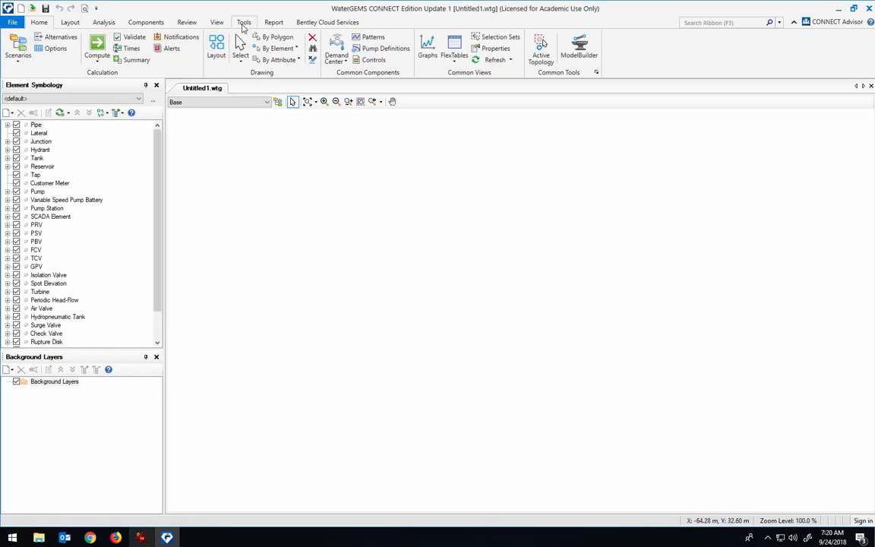
{"action": "left_click", "coordinate": [243, 21]}
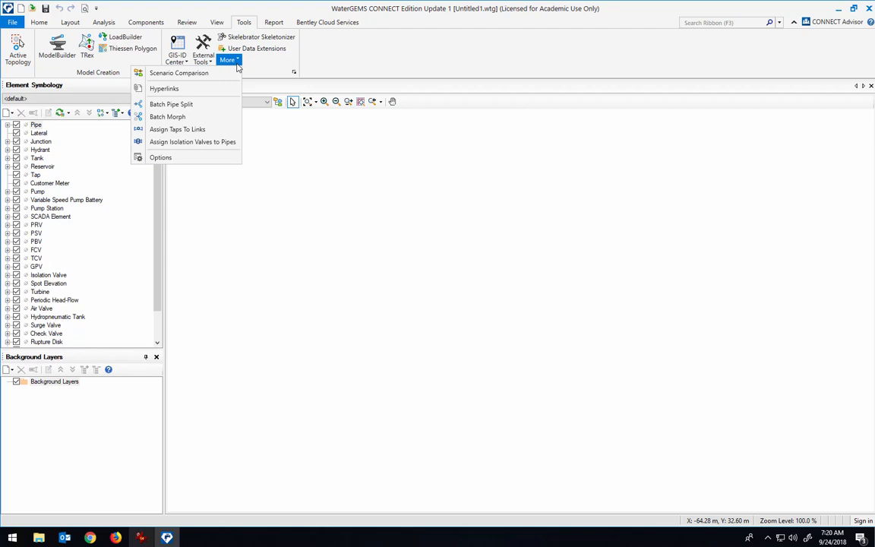
{"action": "left_click", "coordinate": [160, 157]}
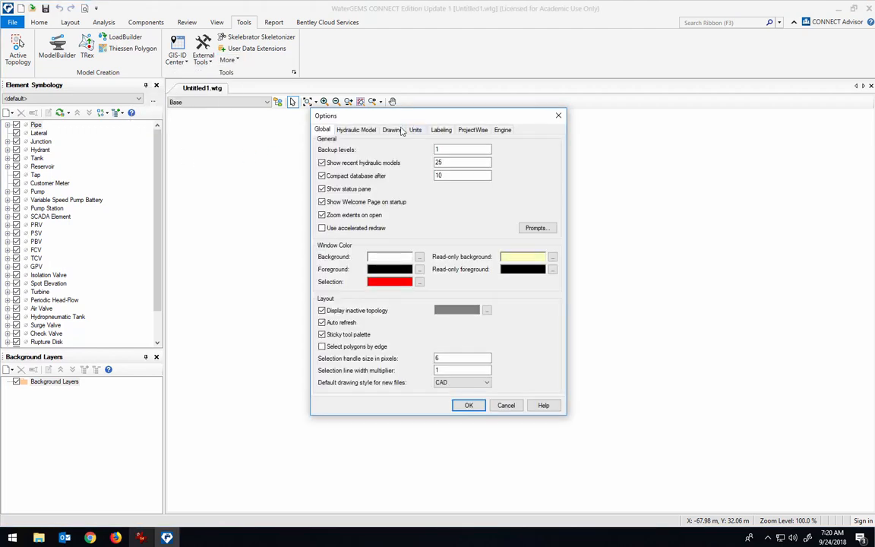
{"action": "left_click", "coordinate": [415, 129]}
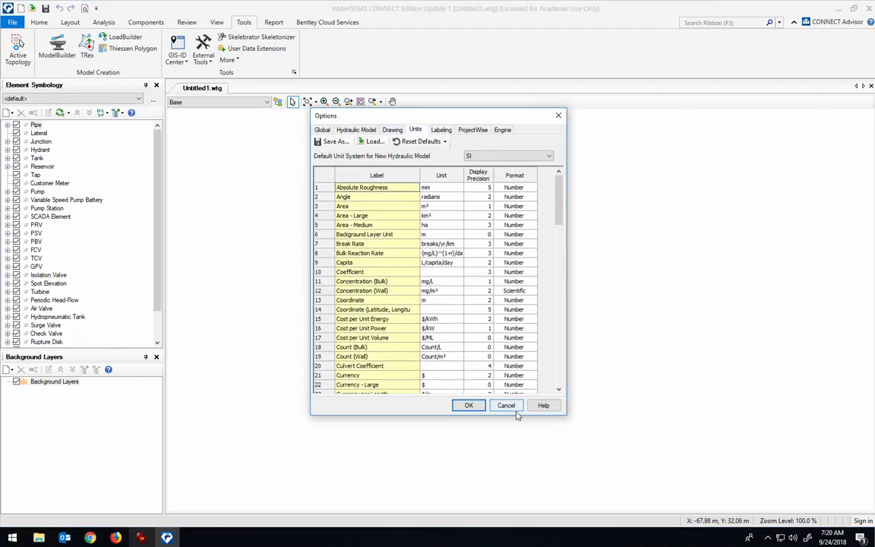
{"action": "left_click", "coordinate": [505, 405]}
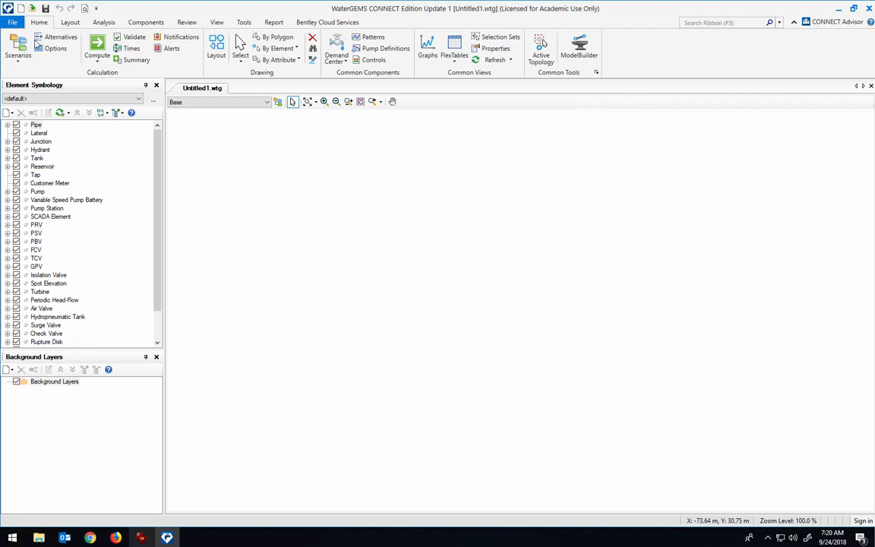
{"action": "left_click", "coordinate": [55, 49]}
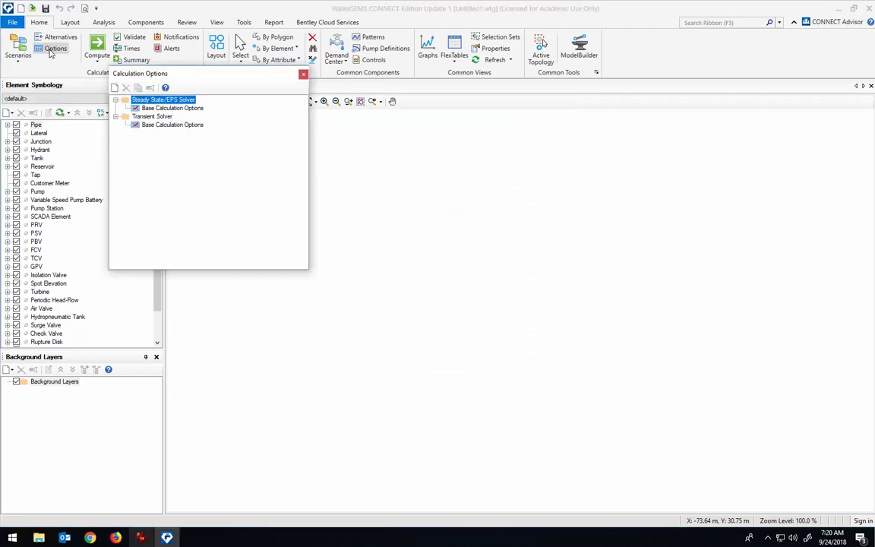
{"action": "double_click", "coordinate": [172, 107]}
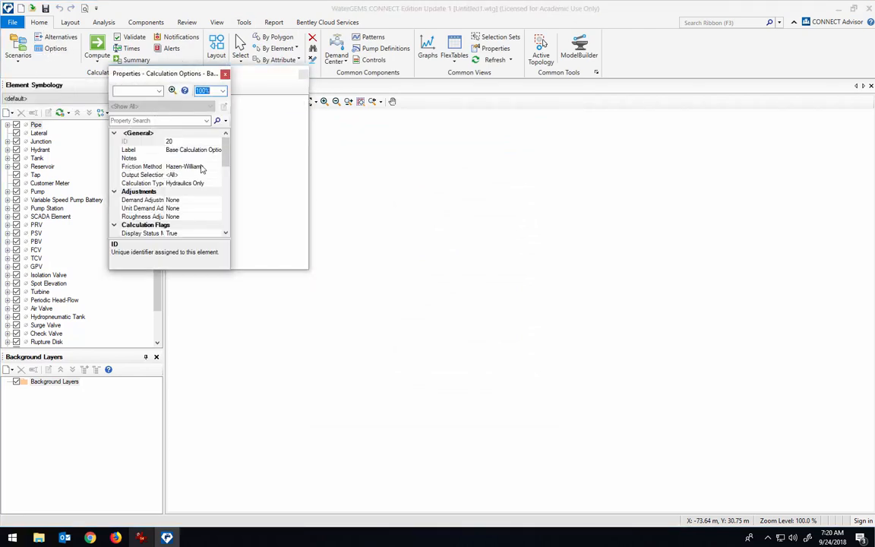
{"action": "left_click", "coordinate": [217, 166]}
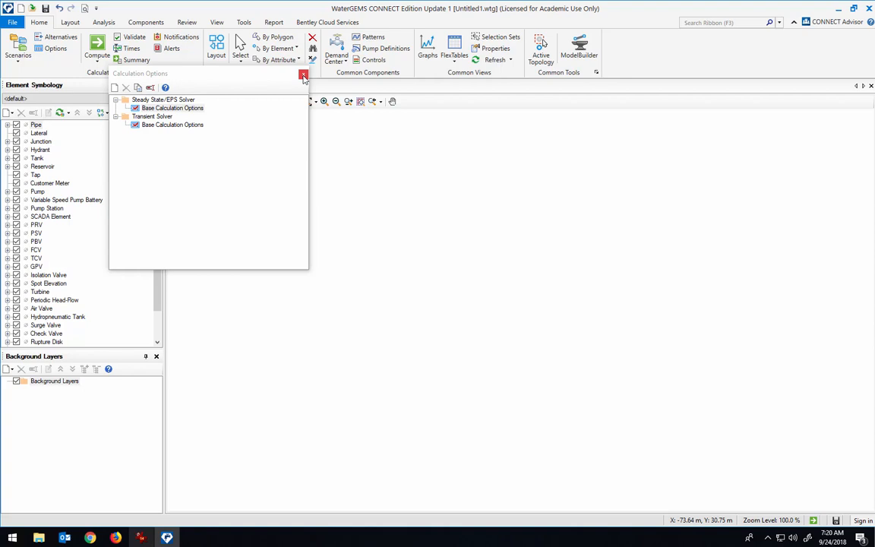
{"action": "left_click", "coordinate": [303, 74]}
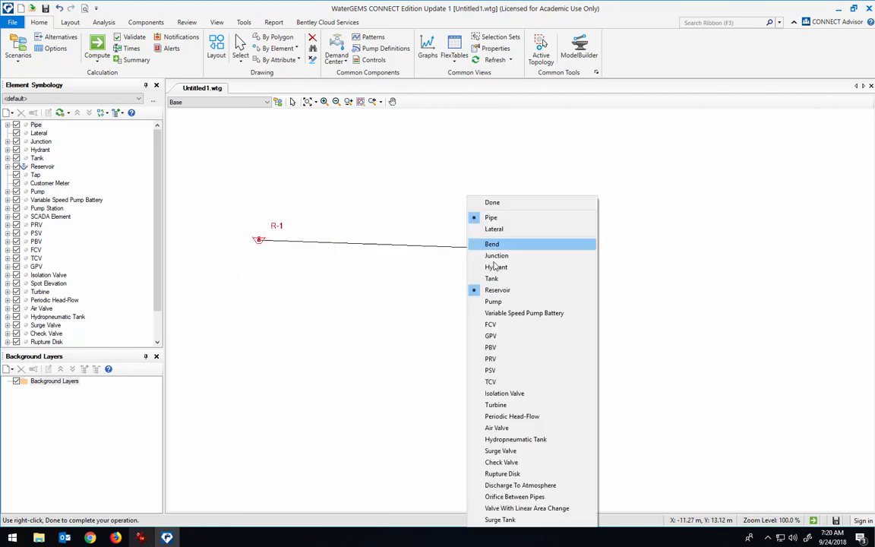
End pipe P-1 at junction J-1, linking it to reservoir R-1.
{"action": "left_click", "coordinate": [496, 255]}
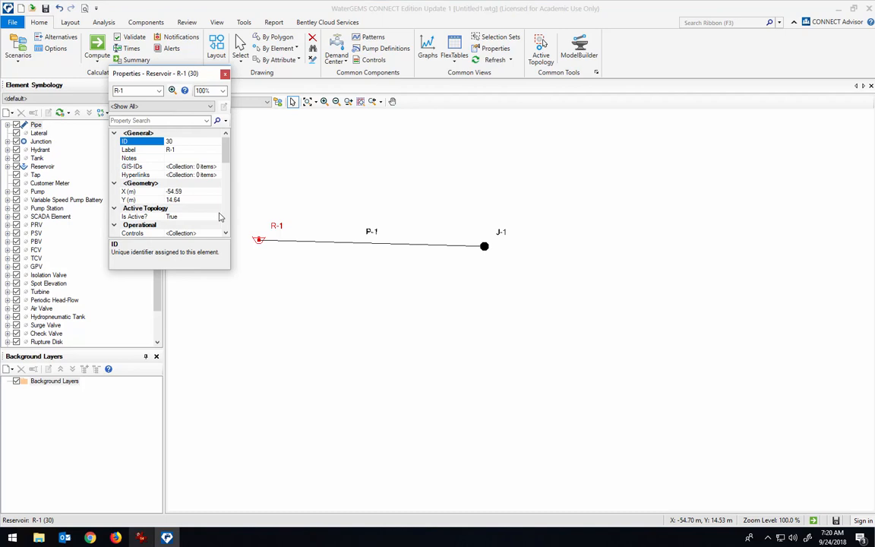
{"action": "scroll", "scroll_direction": "down", "scroll_amount": 3}
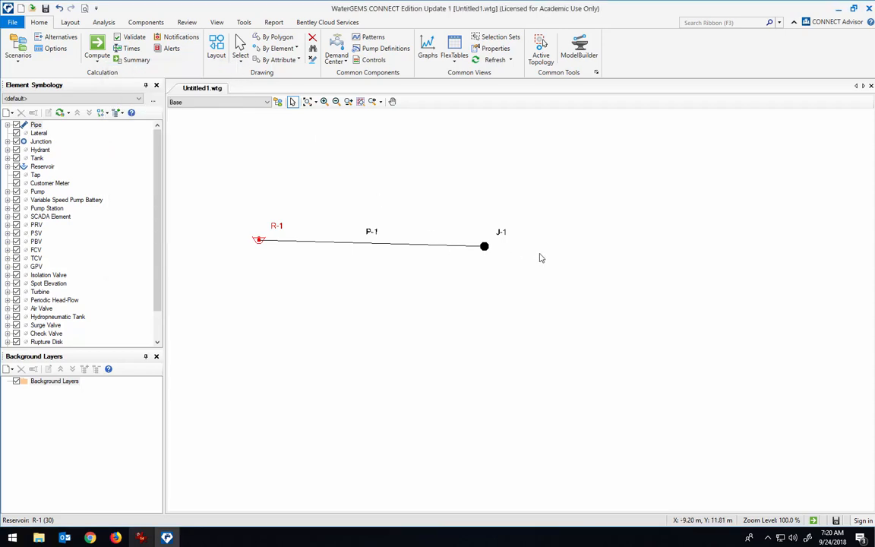
{"action": "mouse_move", "coordinate": [44, 155]}
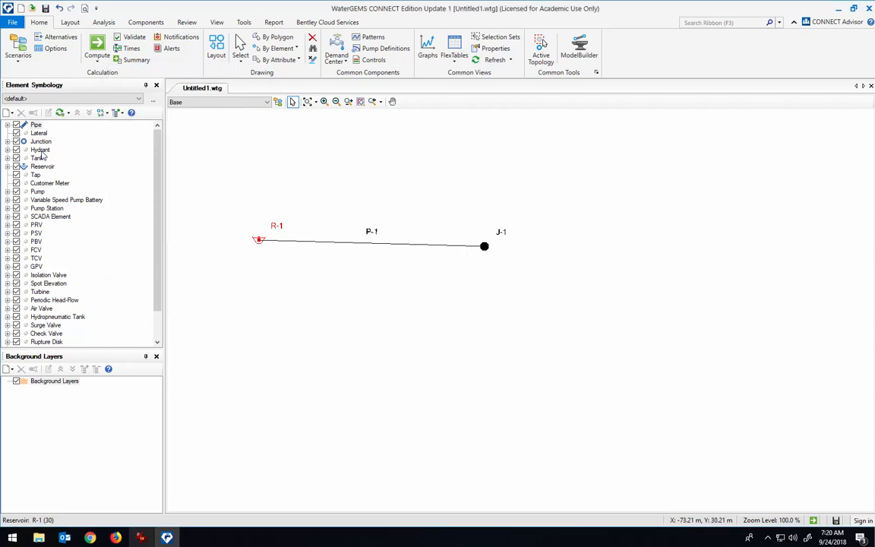
{"action": "mouse_move", "coordinate": [14, 156]}
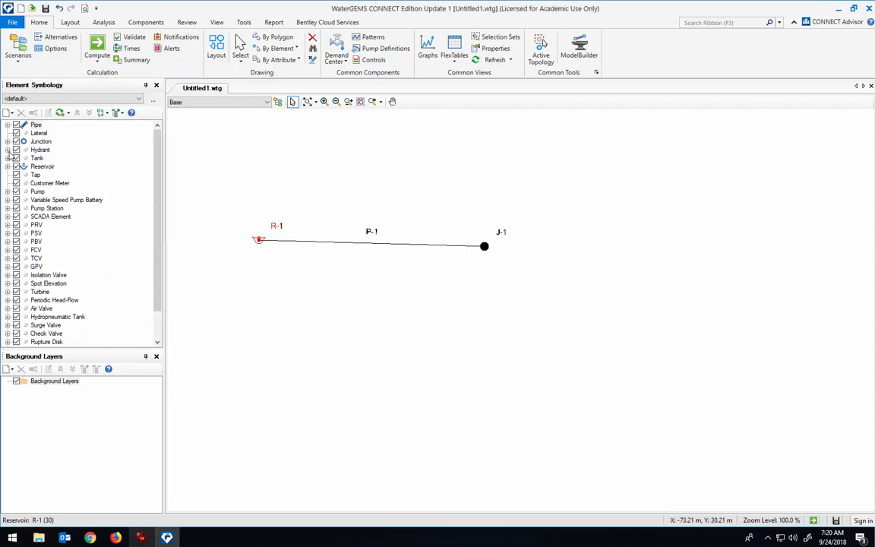
Add a junction Pressure annotation with prefix P=, suffix %u and offsets 2/-2.
{"action": "left_click", "coordinate": [12, 124]}
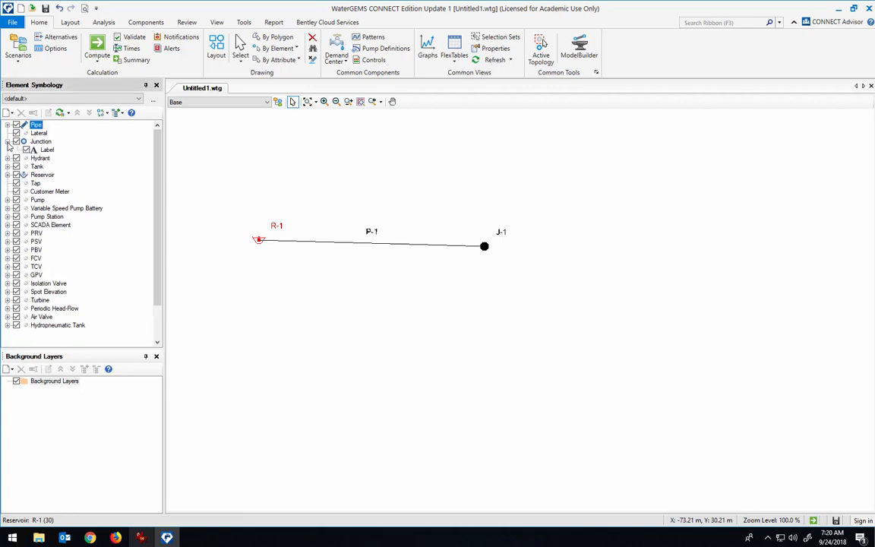
{"action": "right_click", "coordinate": [40, 141]}
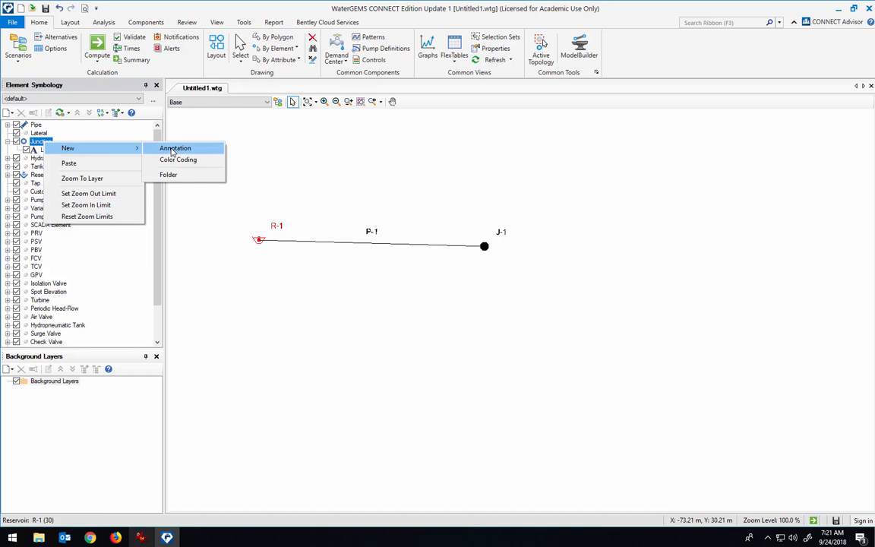
{"action": "left_click", "coordinate": [175, 147]}
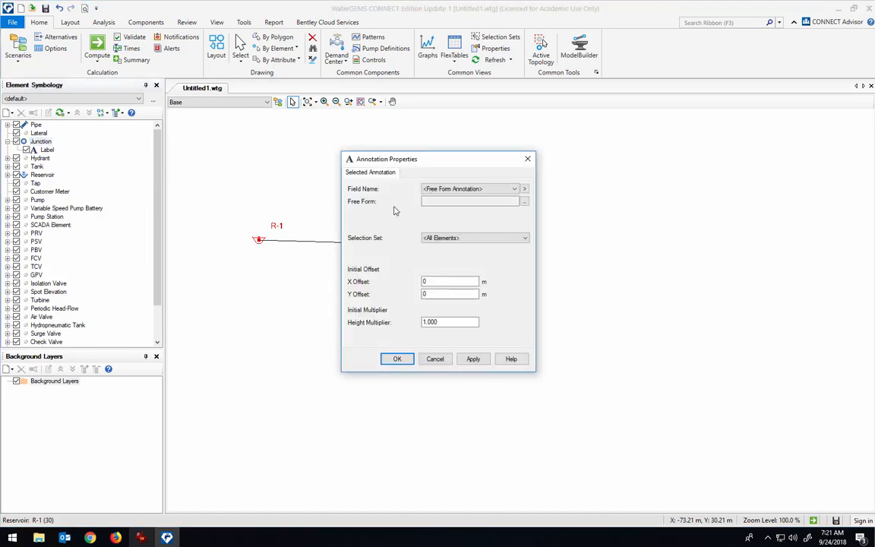
{"action": "left_click", "coordinate": [523, 188]}
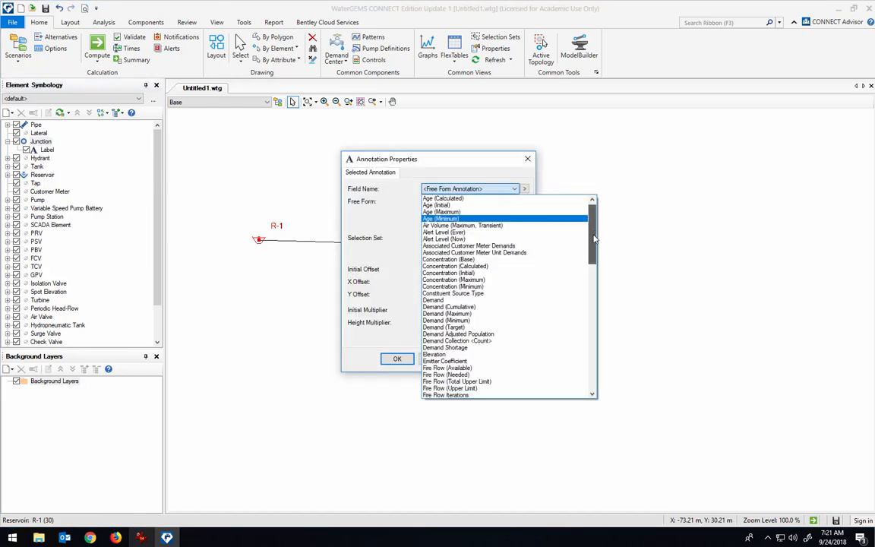
{"action": "scroll", "scroll_direction": "down", "scroll_amount": 3}
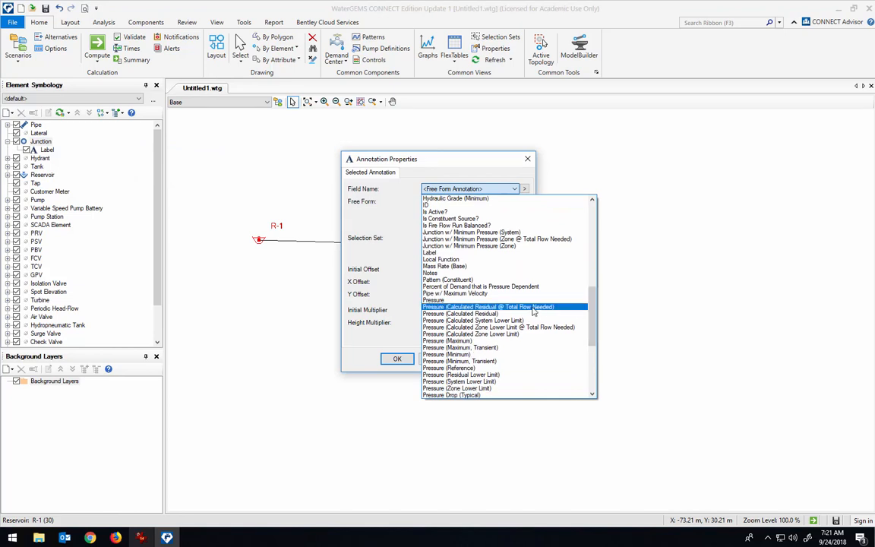
{"action": "left_click", "coordinate": [433, 299]}
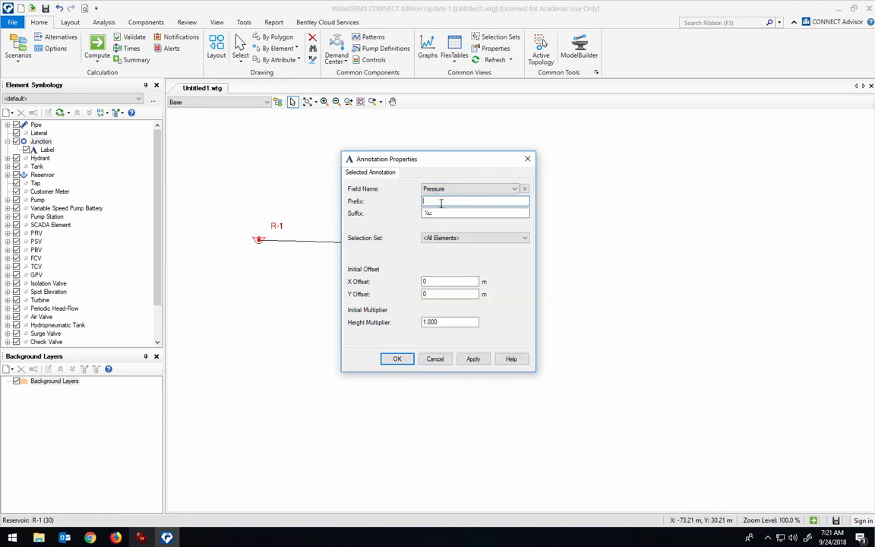
{"action": "type", "text": "P-"}
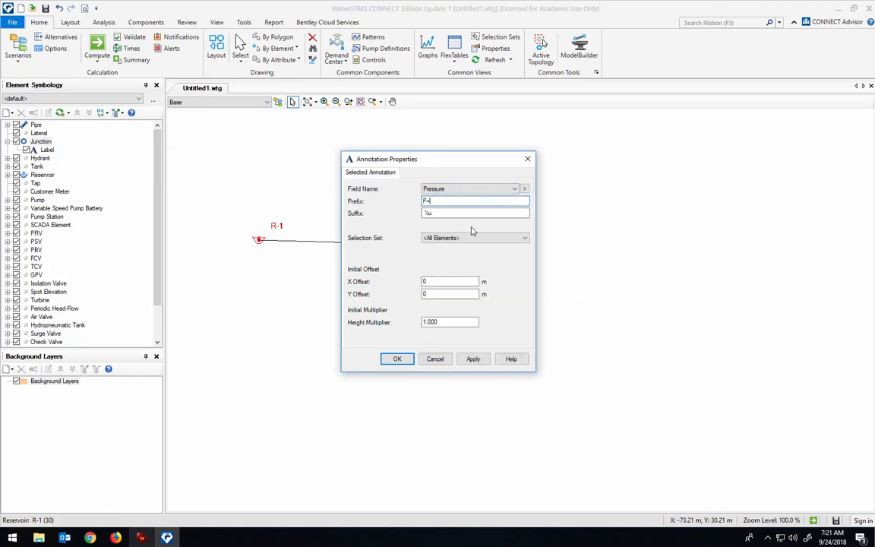
{"action": "left_click", "coordinate": [449, 294]}
{"action": "type", "text": "-2"}
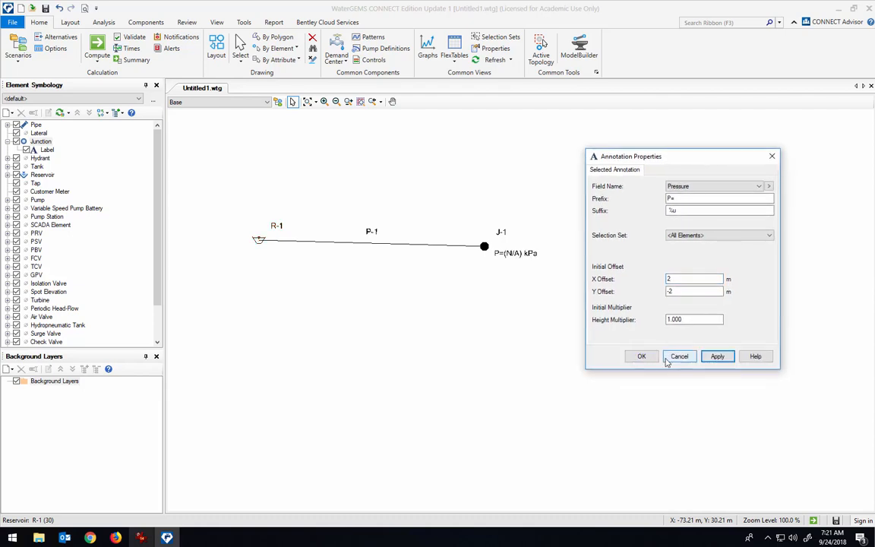
{"action": "left_click", "coordinate": [640, 356]}
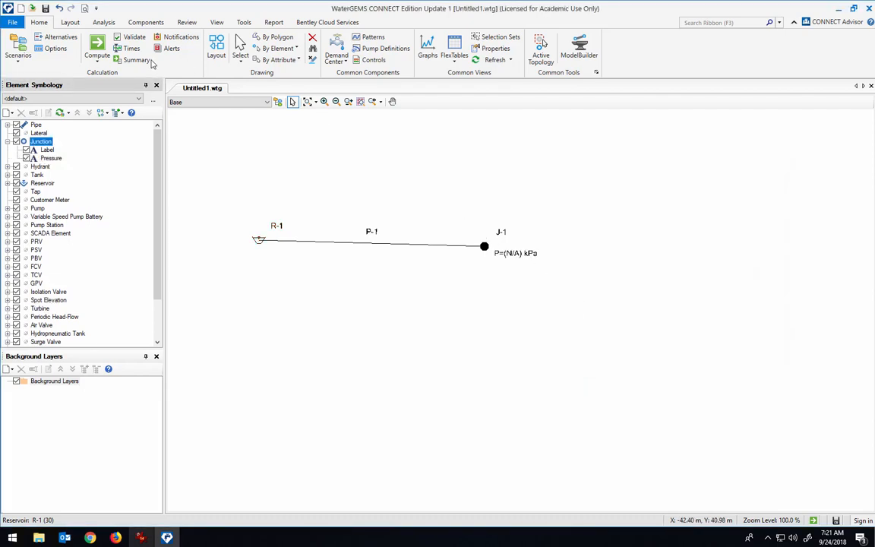
Compute the network so J-1 reads P=489 kPa, then open the FlexTables list.
{"action": "left_click", "coordinate": [96, 47]}
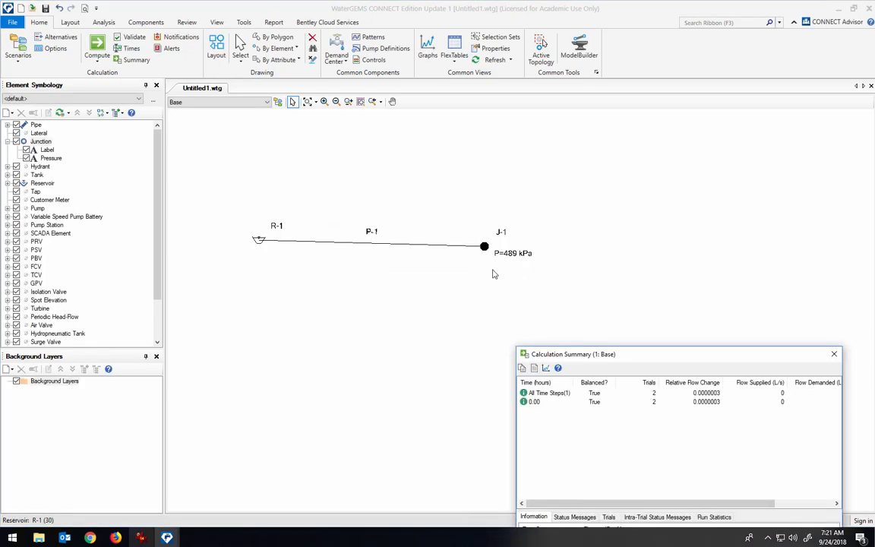
{"action": "left_click", "coordinate": [834, 353]}
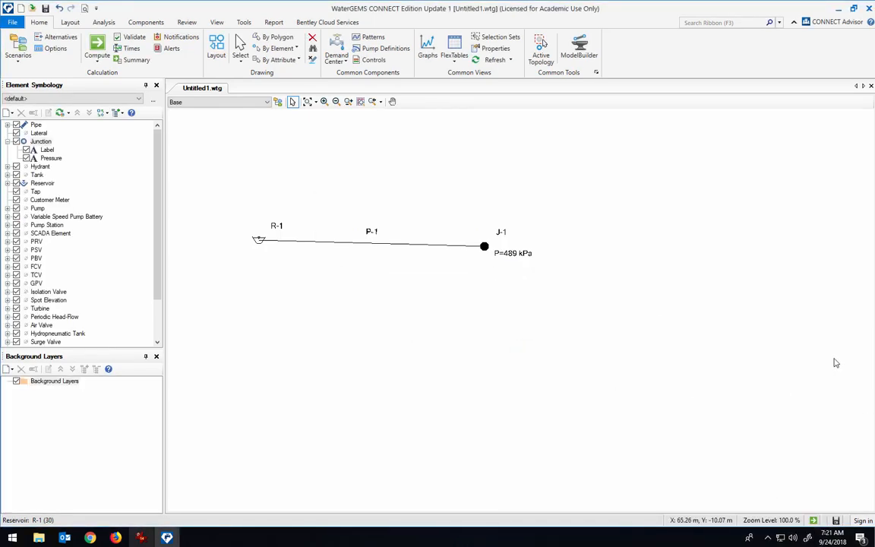
{"action": "mouse_move", "coordinate": [833, 358]}
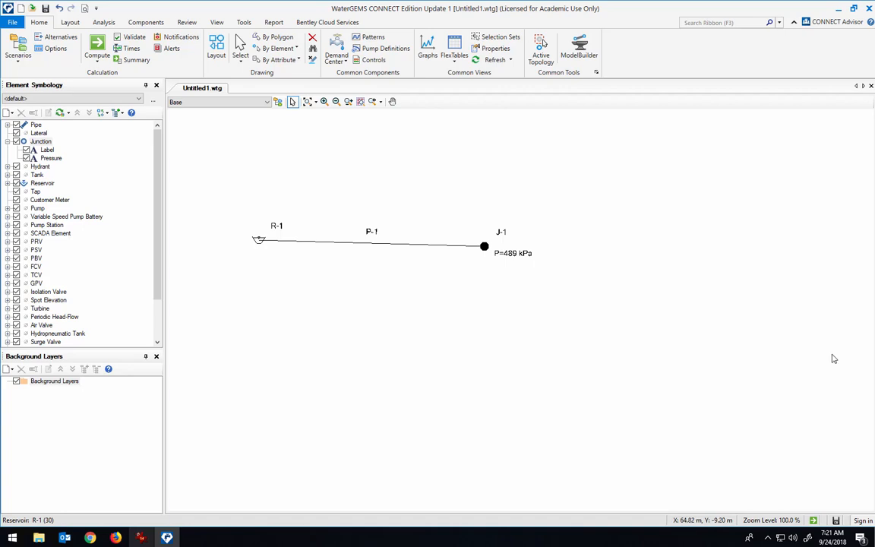
{"action": "mouse_move", "coordinate": [258, 243]}
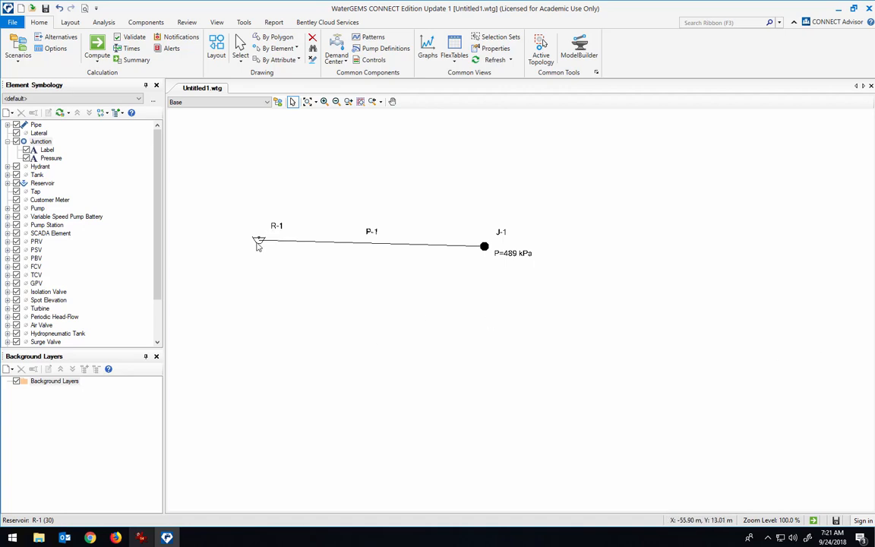
{"action": "mouse_move", "coordinate": [494, 251]}
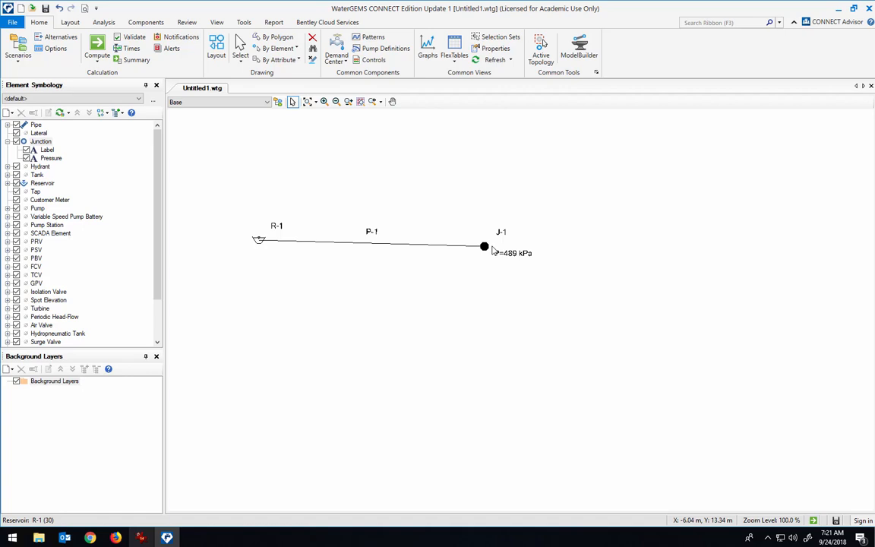
{"action": "mouse_move", "coordinate": [376, 251]}
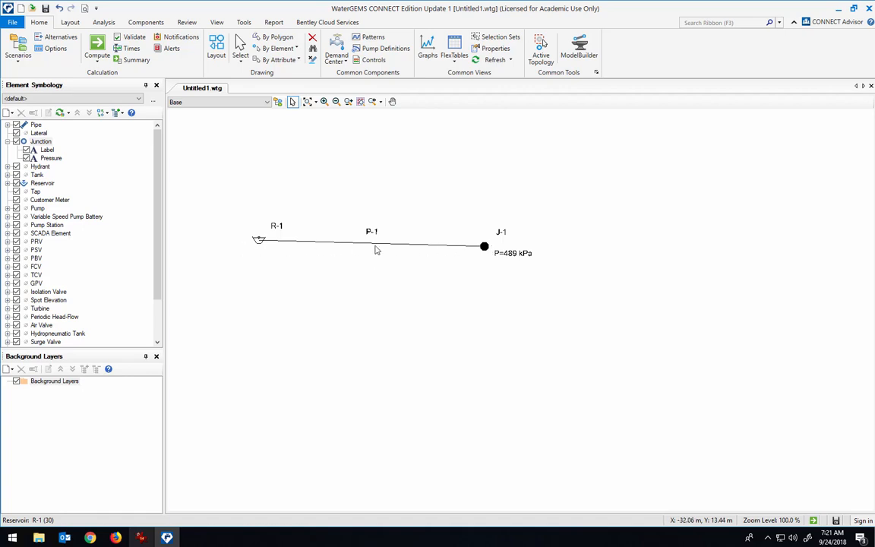
{"action": "mouse_move", "coordinate": [309, 249]}
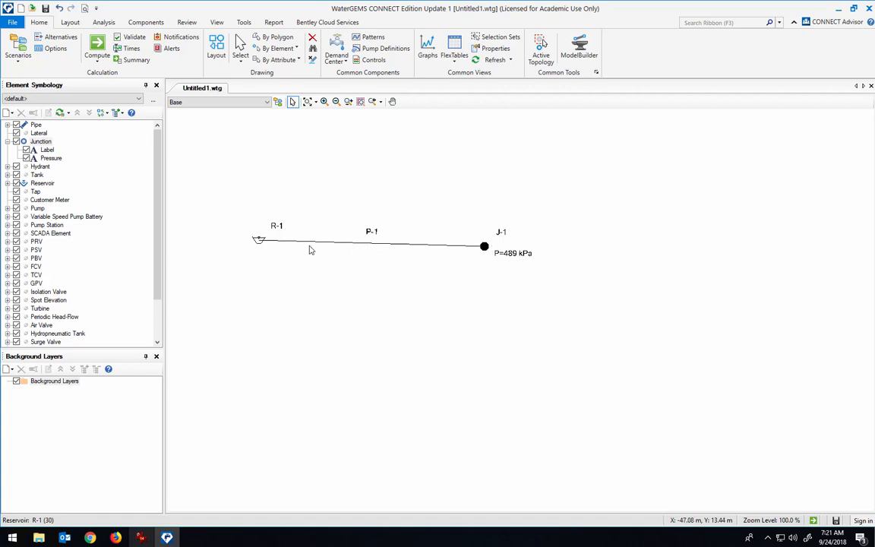
{"action": "mouse_move", "coordinate": [345, 249]}
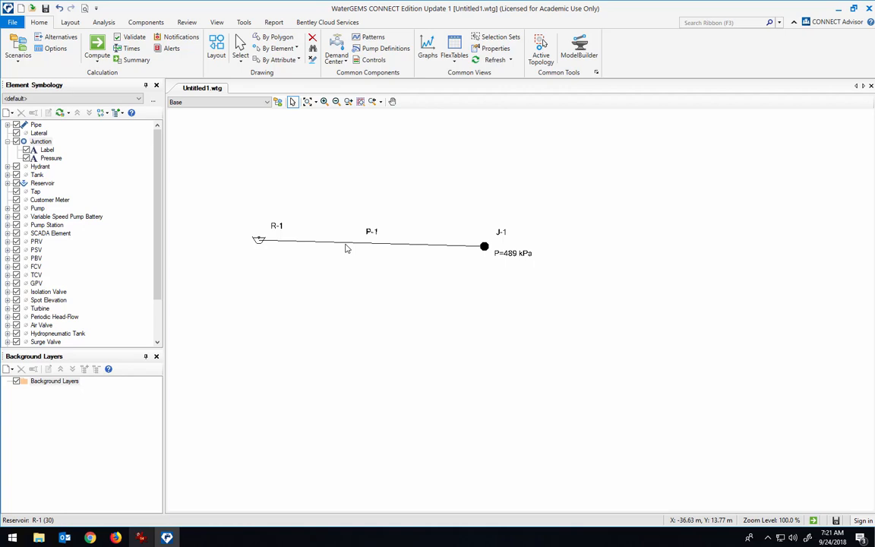
{"action": "mouse_move", "coordinate": [265, 249]}
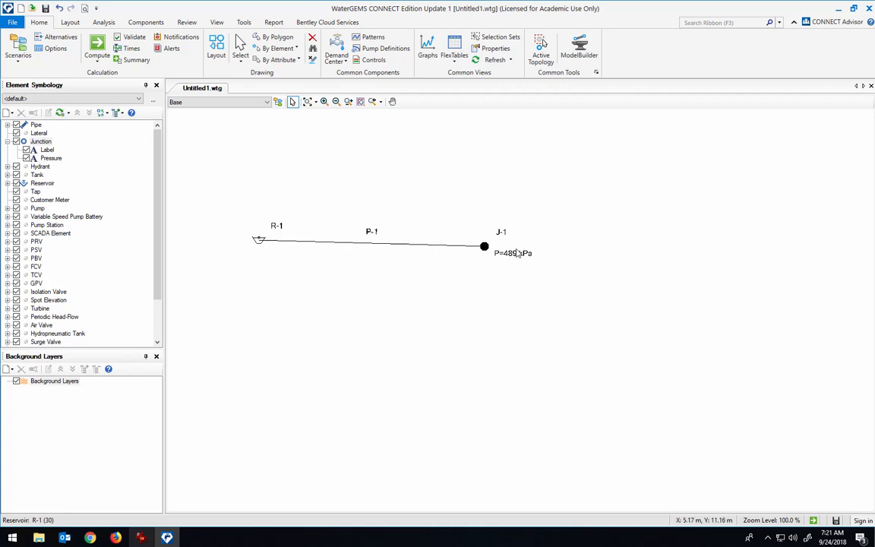
{"action": "mouse_move", "coordinate": [488, 252]}
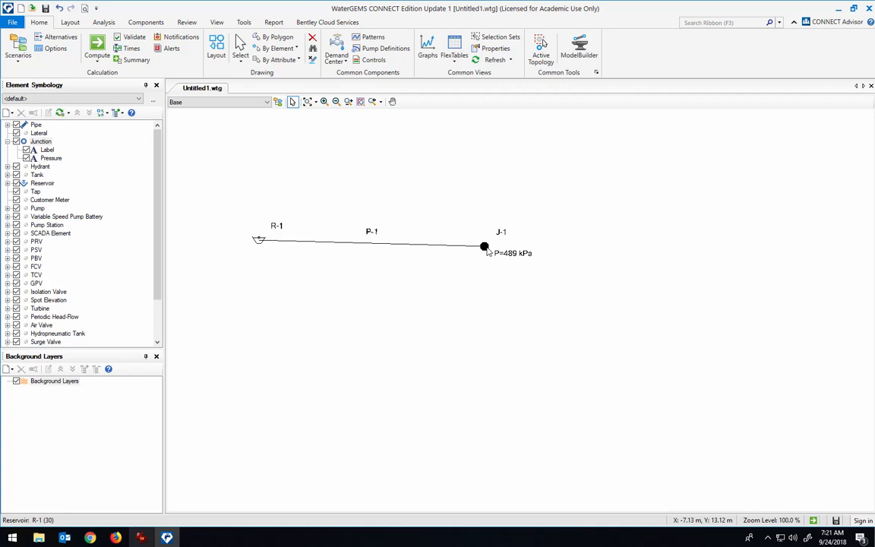
{"action": "left_click", "coordinate": [454, 55]}
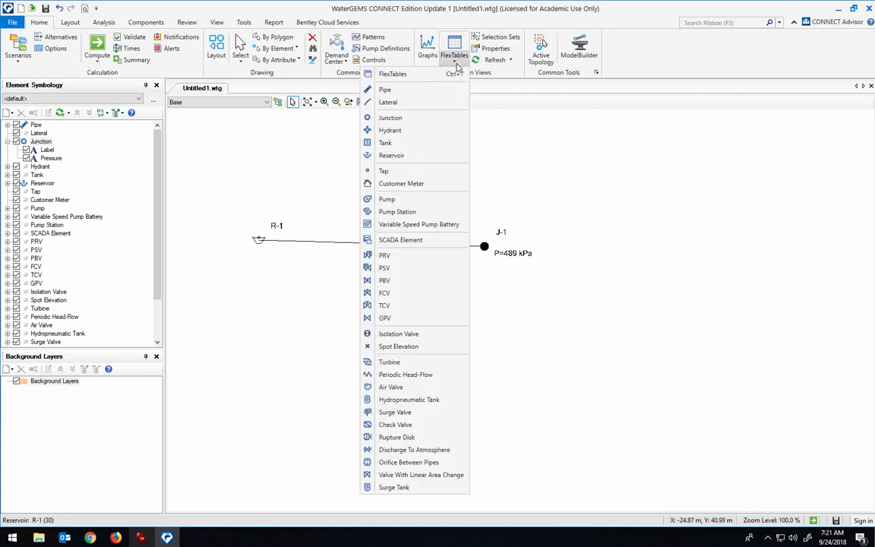
Open the Junction FlexTable listing J-1's elevation, demand, hydraulic grade and pressure.
{"action": "left_click", "coordinate": [389, 118]}
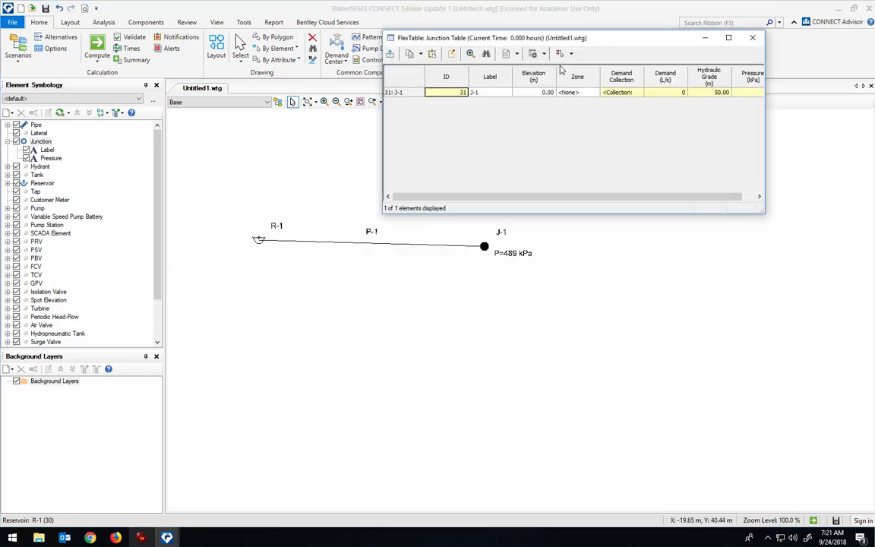
{"action": "mouse_move", "coordinate": [641, 89]}
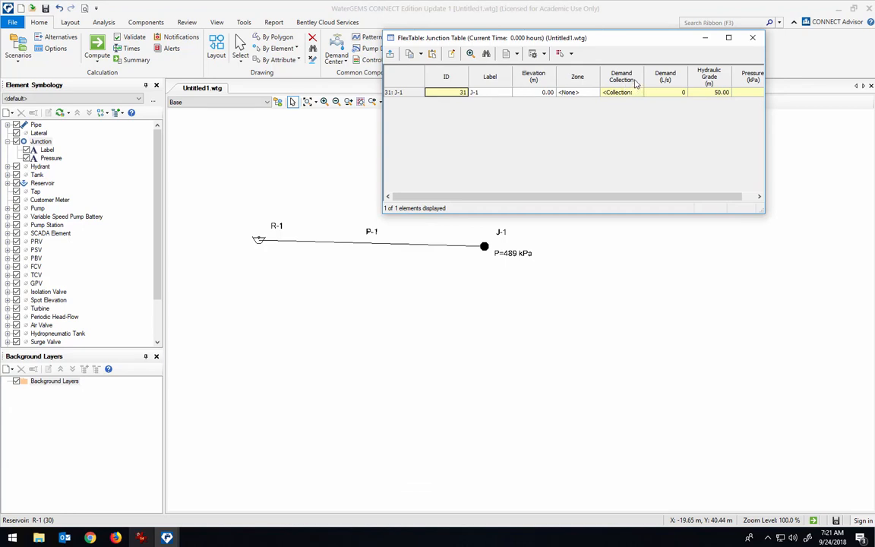
{"action": "mouse_move", "coordinate": [527, 236]}
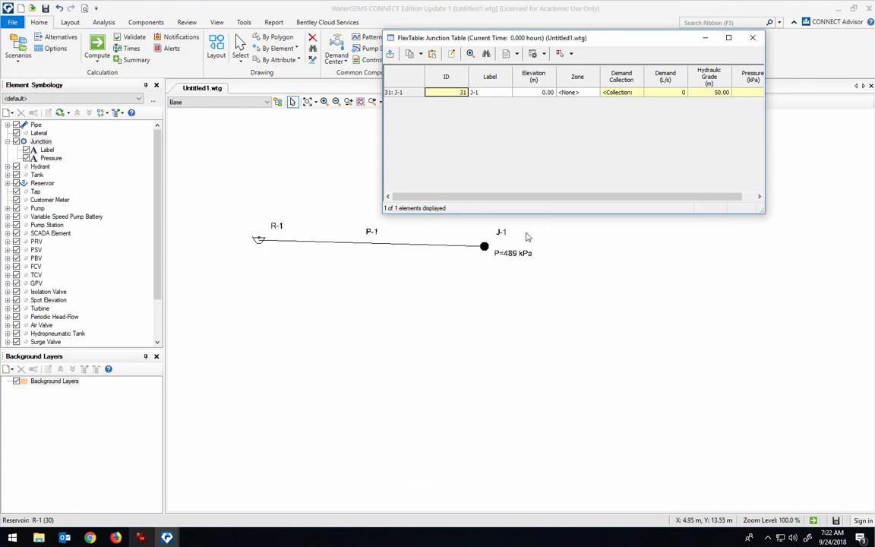
{"action": "mouse_move", "coordinate": [487, 248]}
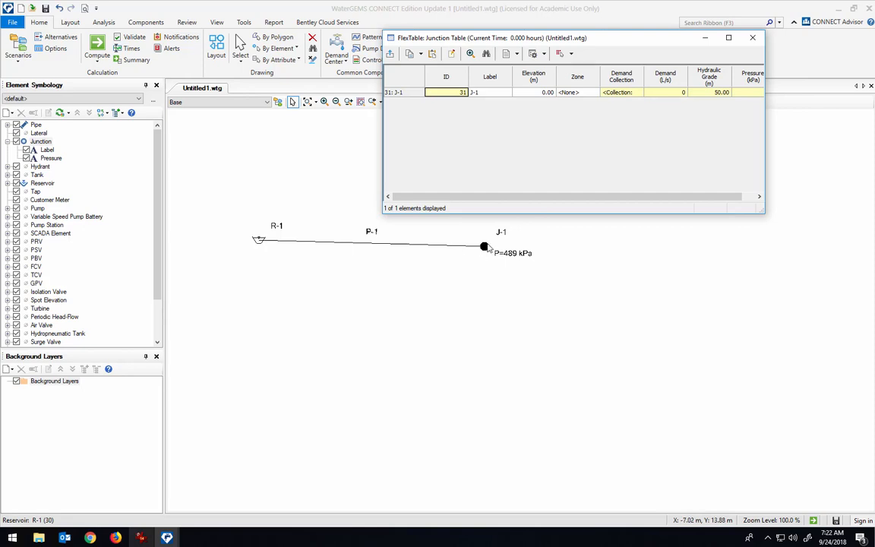
{"action": "mouse_move", "coordinate": [555, 247]}
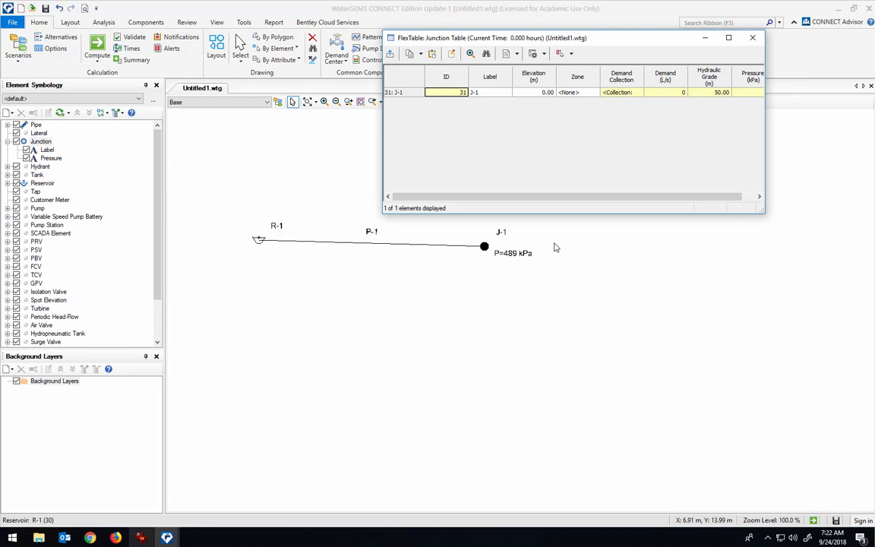
{"action": "mouse_move", "coordinate": [315, 246]}
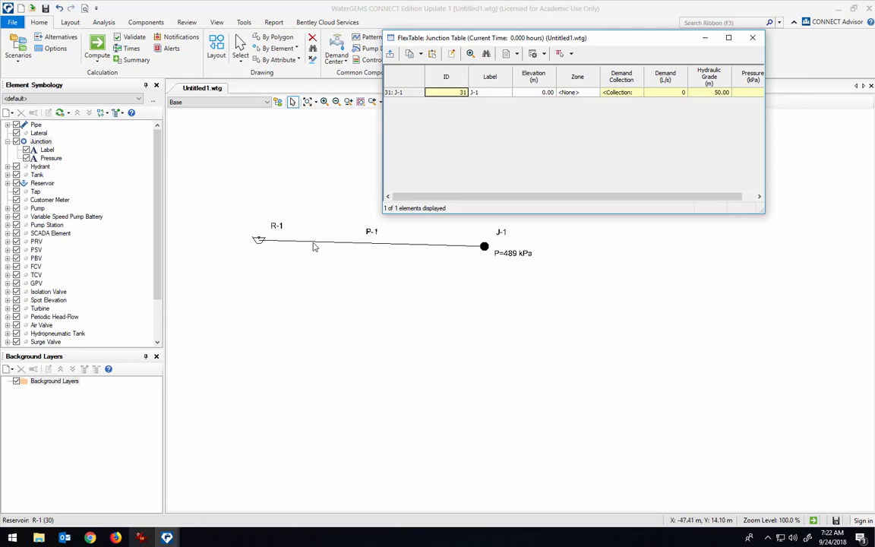
{"action": "mouse_move", "coordinate": [241, 242]}
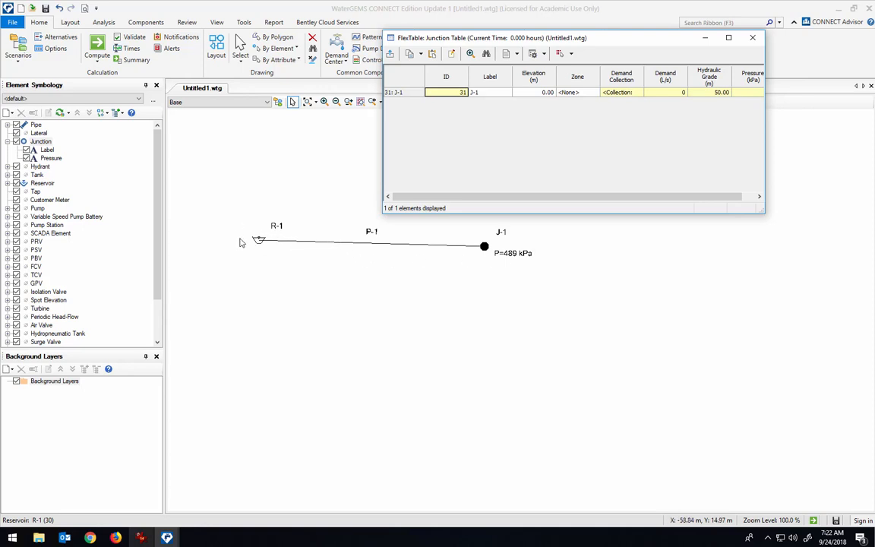
{"action": "mouse_move", "coordinate": [433, 255]}
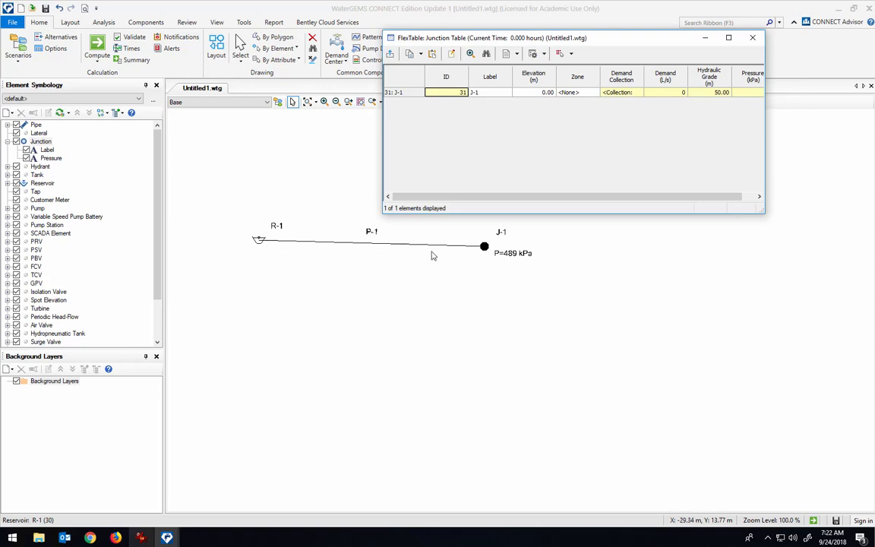
Enter a 10 L/s base demand for J-1 and recompute, giving 488 kPa.
{"action": "left_click", "coordinate": [636, 92]}
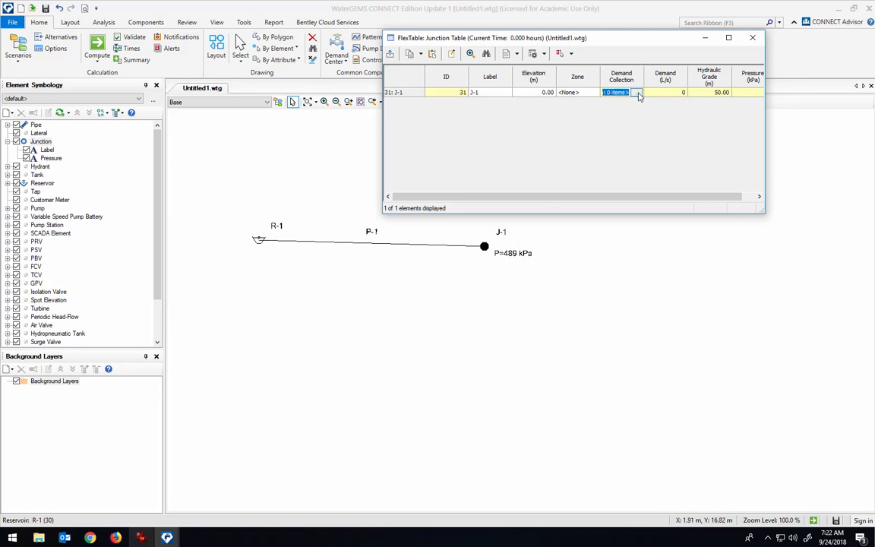
{"action": "left_click", "coordinate": [639, 92]}
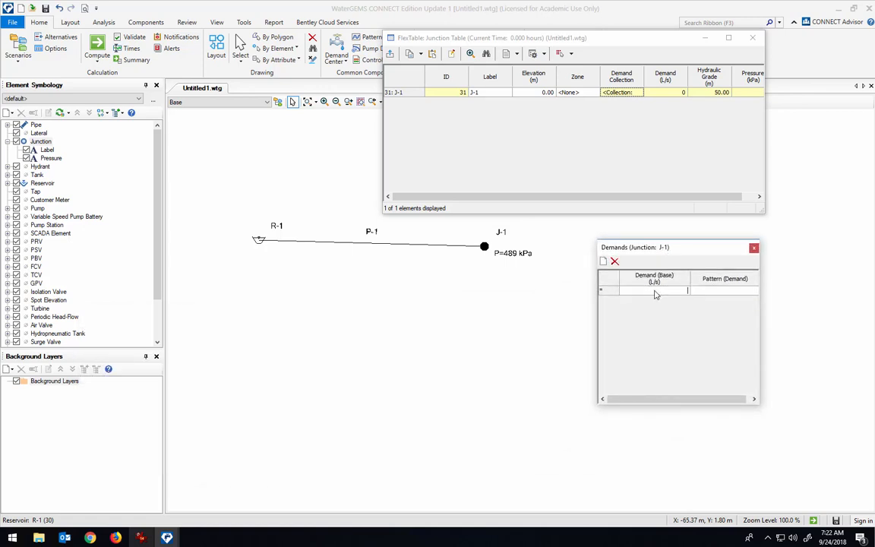
{"action": "type", "text": "10.00"}
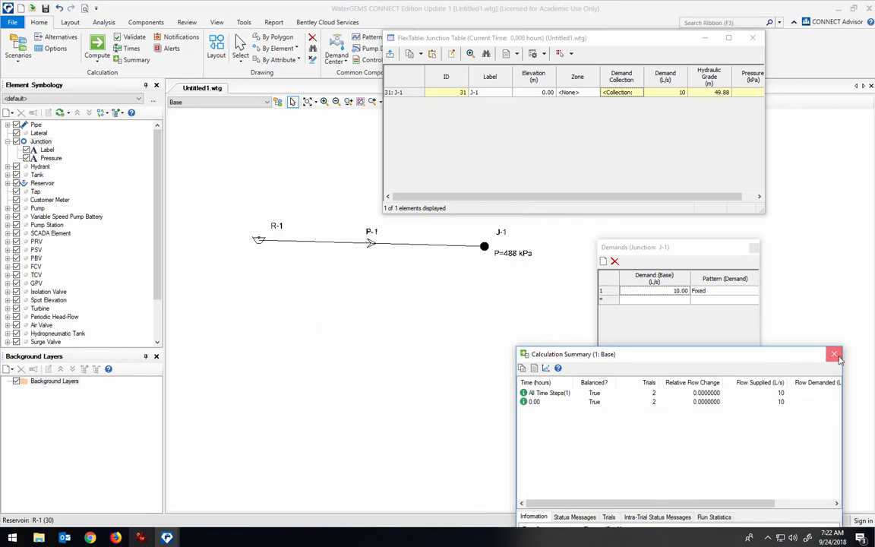
{"action": "left_click", "coordinate": [833, 354]}
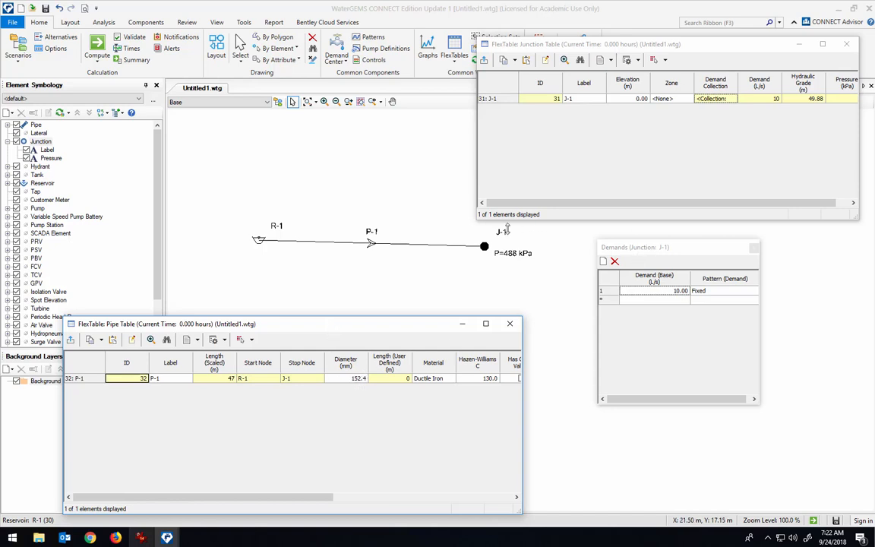
Compute with P-1 at 50 mm (J-1 at 91 kPa), then restore 152 mm and recompute.
{"action": "left_click", "coordinate": [345, 378]}
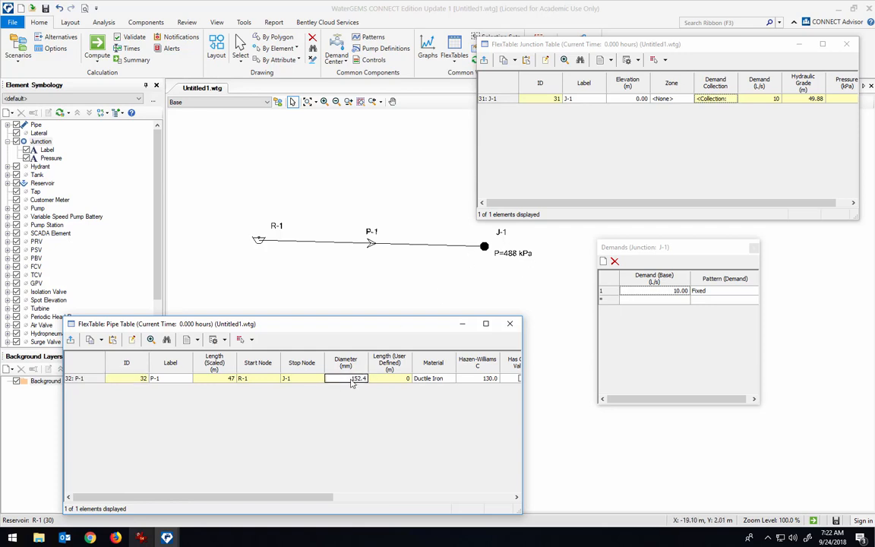
{"action": "double_click", "coordinate": [345, 378]}
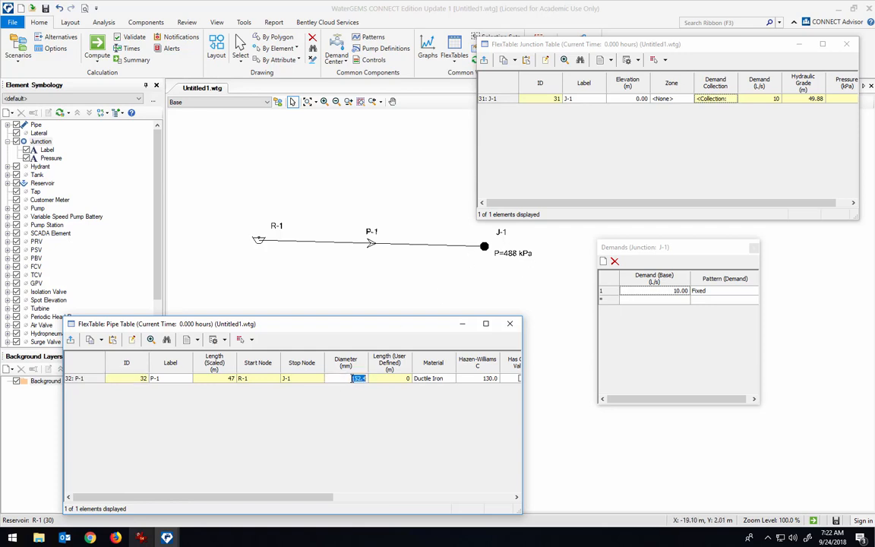
{"action": "type", "text": "50"}
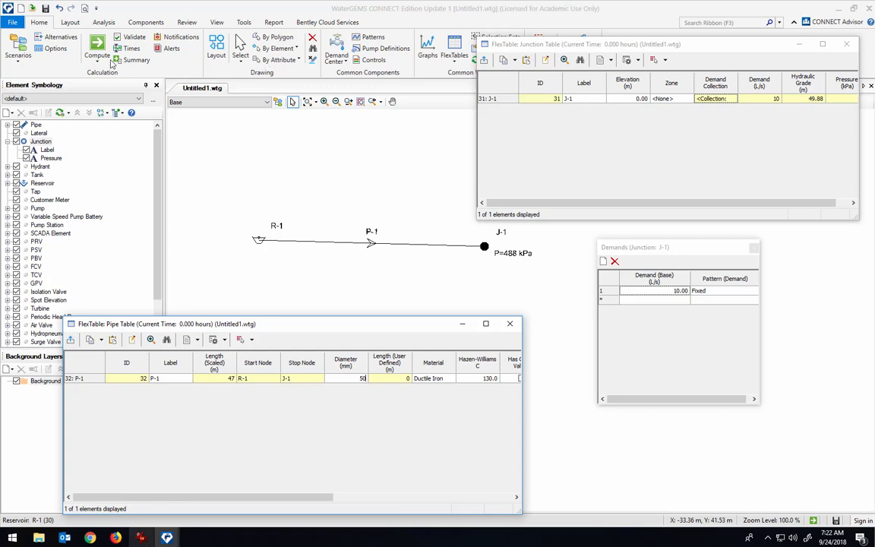
{"action": "mouse_move", "coordinate": [533, 258]}
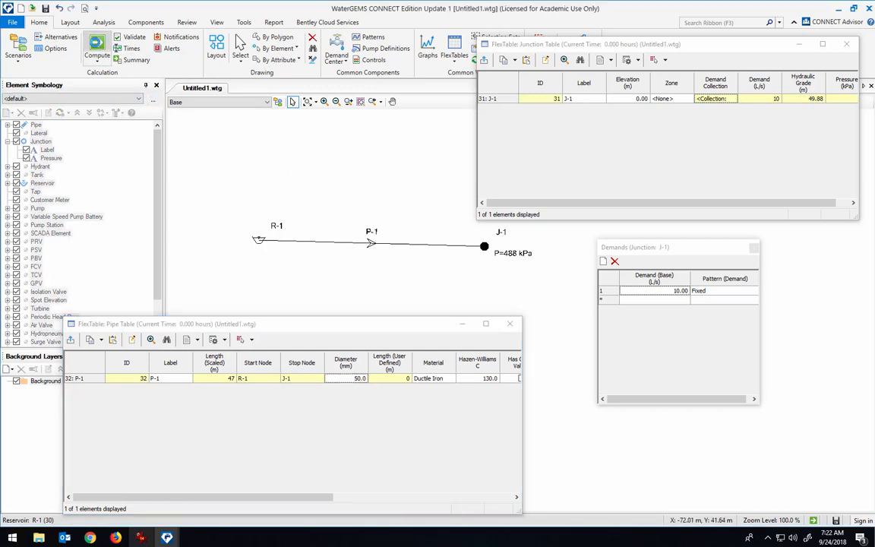
{"action": "left_click", "coordinate": [96, 49]}
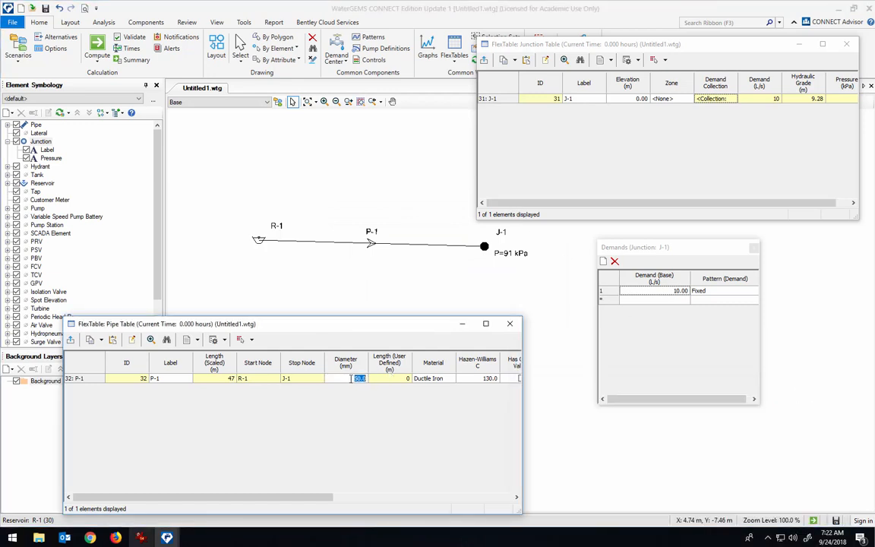
{"action": "type", "text": "152.0"}
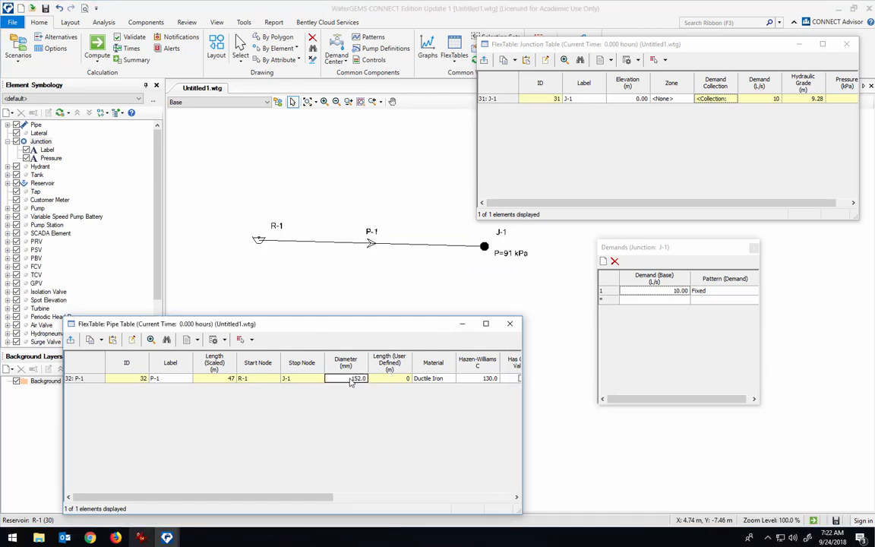
{"action": "left_click", "coordinate": [97, 47]}
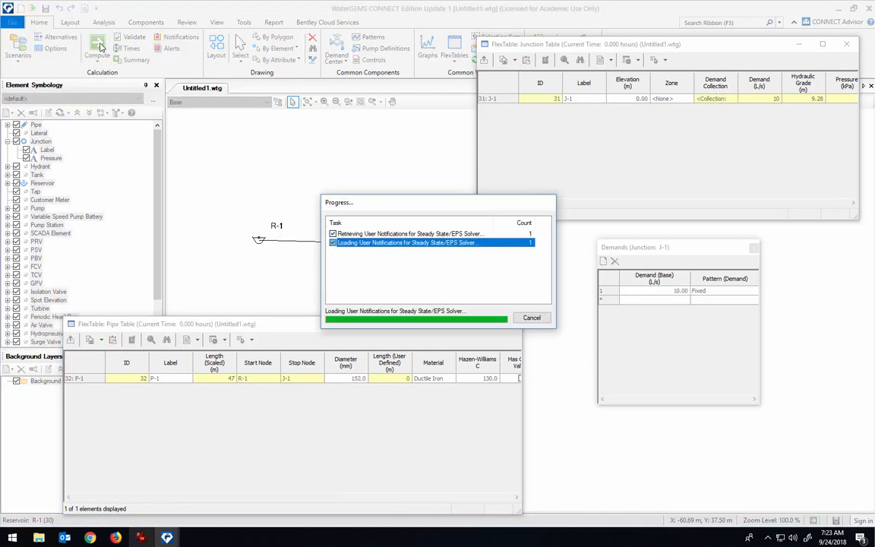
Recompute with J-1's base demand at 50, then 100 L/s, reaching 378 kPa.
{"action": "left_click", "coordinate": [96, 48]}
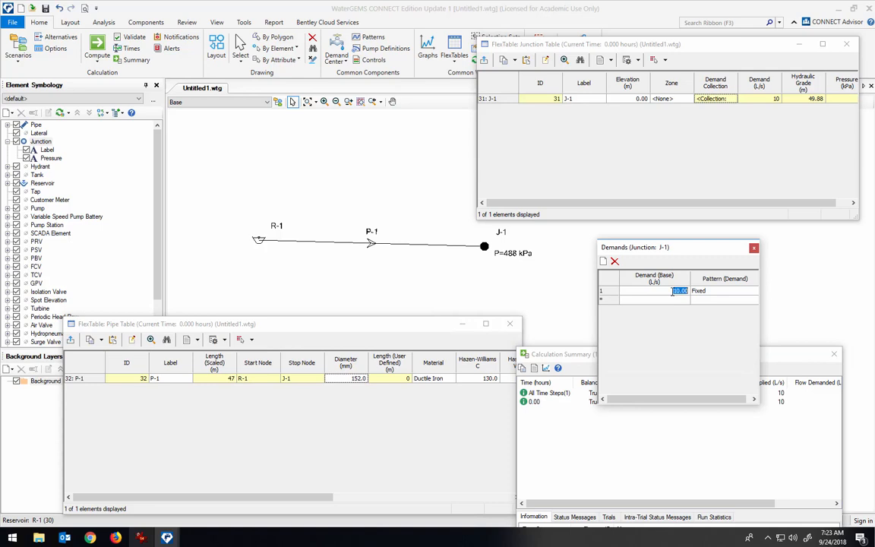
{"action": "mouse_move", "coordinate": [671, 293]}
{"action": "type", "text": "50"}
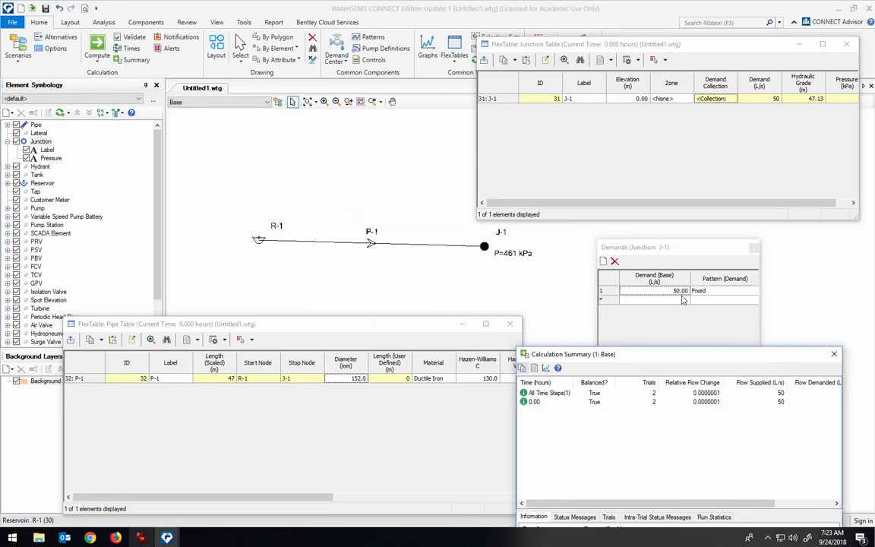
{"action": "left_click", "coordinate": [680, 290]}
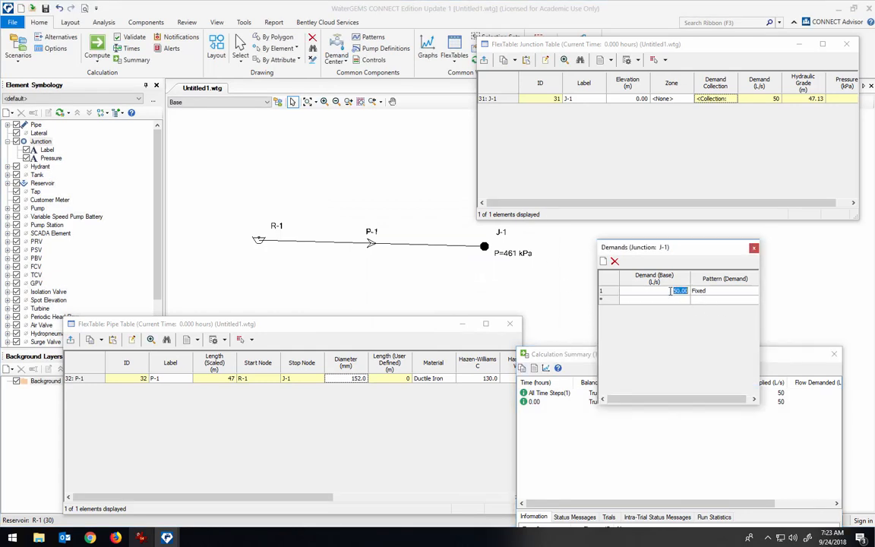
{"action": "type", "text": "100"}
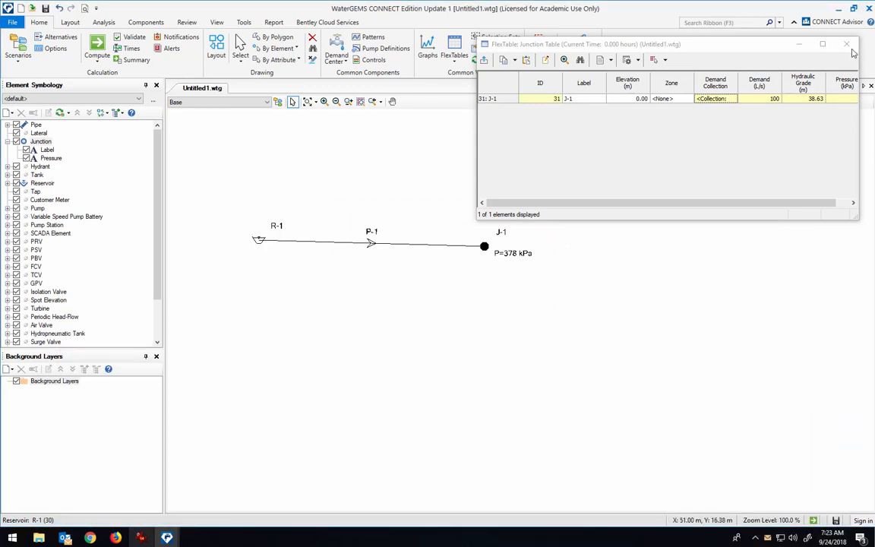
Reopen the Junction FlexTable and J-1's Demands dialog showing the 100 L/s demand.
{"action": "left_click", "coordinate": [846, 43]}
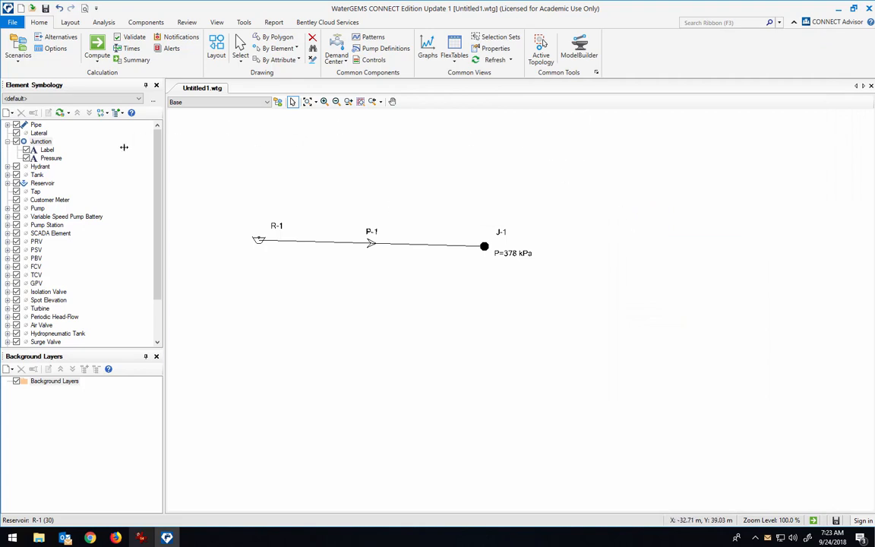
{"action": "left_click", "coordinate": [454, 49]}
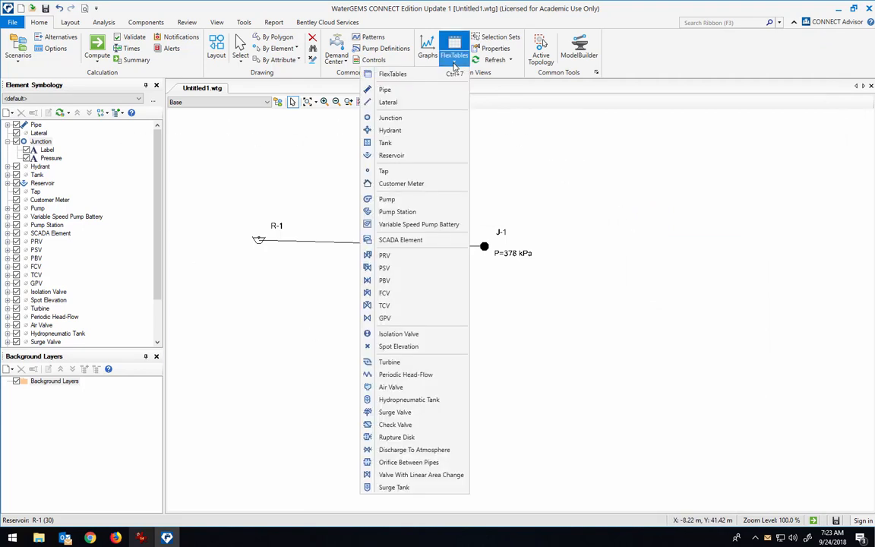
{"action": "left_click", "coordinate": [390, 117]}
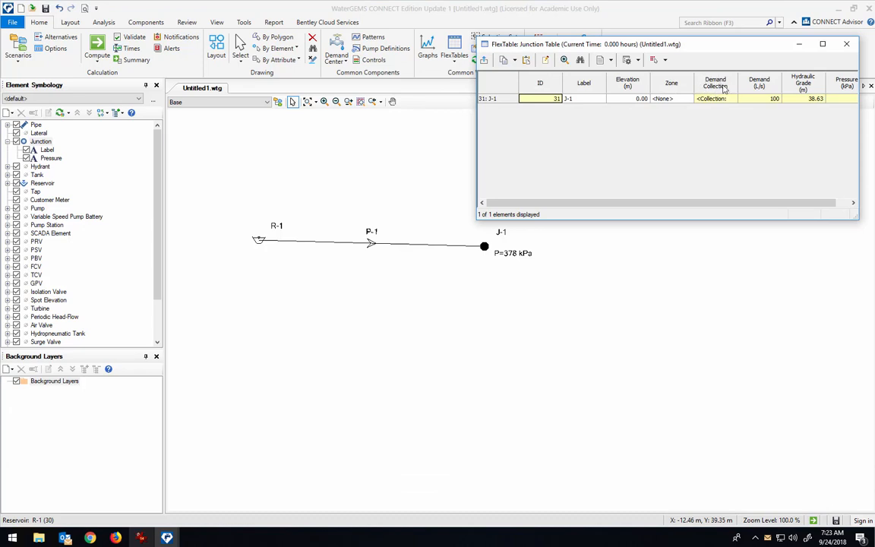
{"action": "left_click", "coordinate": [713, 99]}
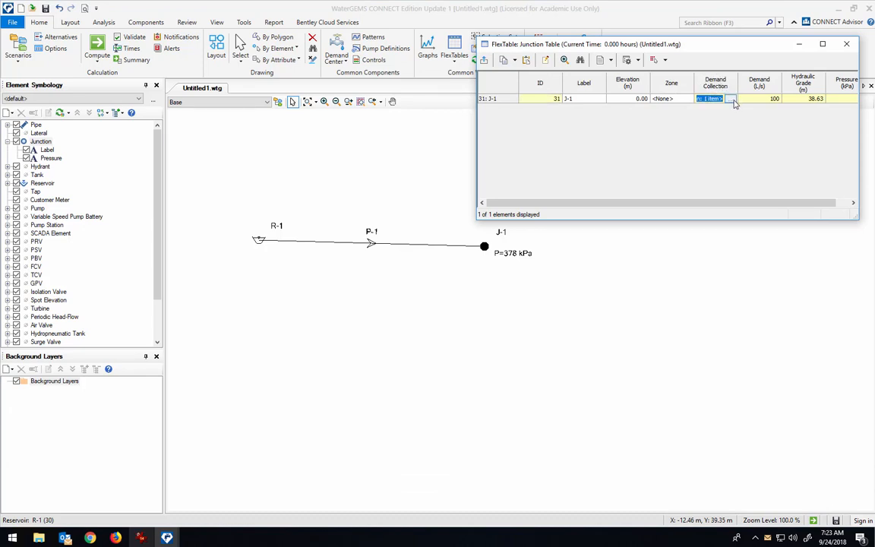
{"action": "left_click", "coordinate": [729, 99]}
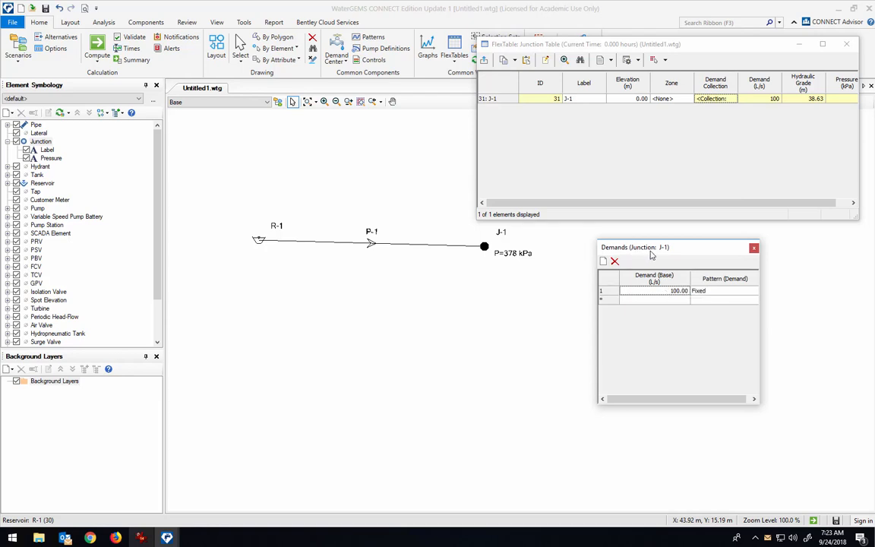
{"action": "mouse_move", "coordinate": [631, 255]}
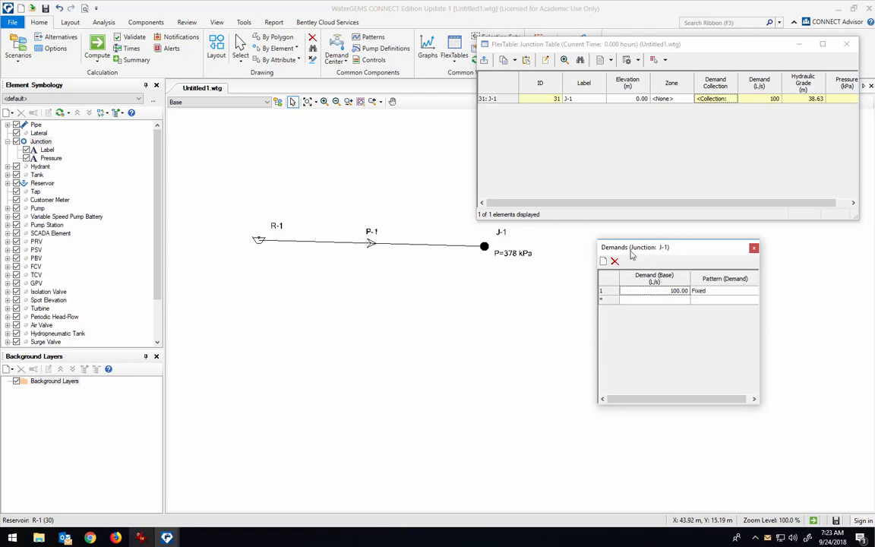